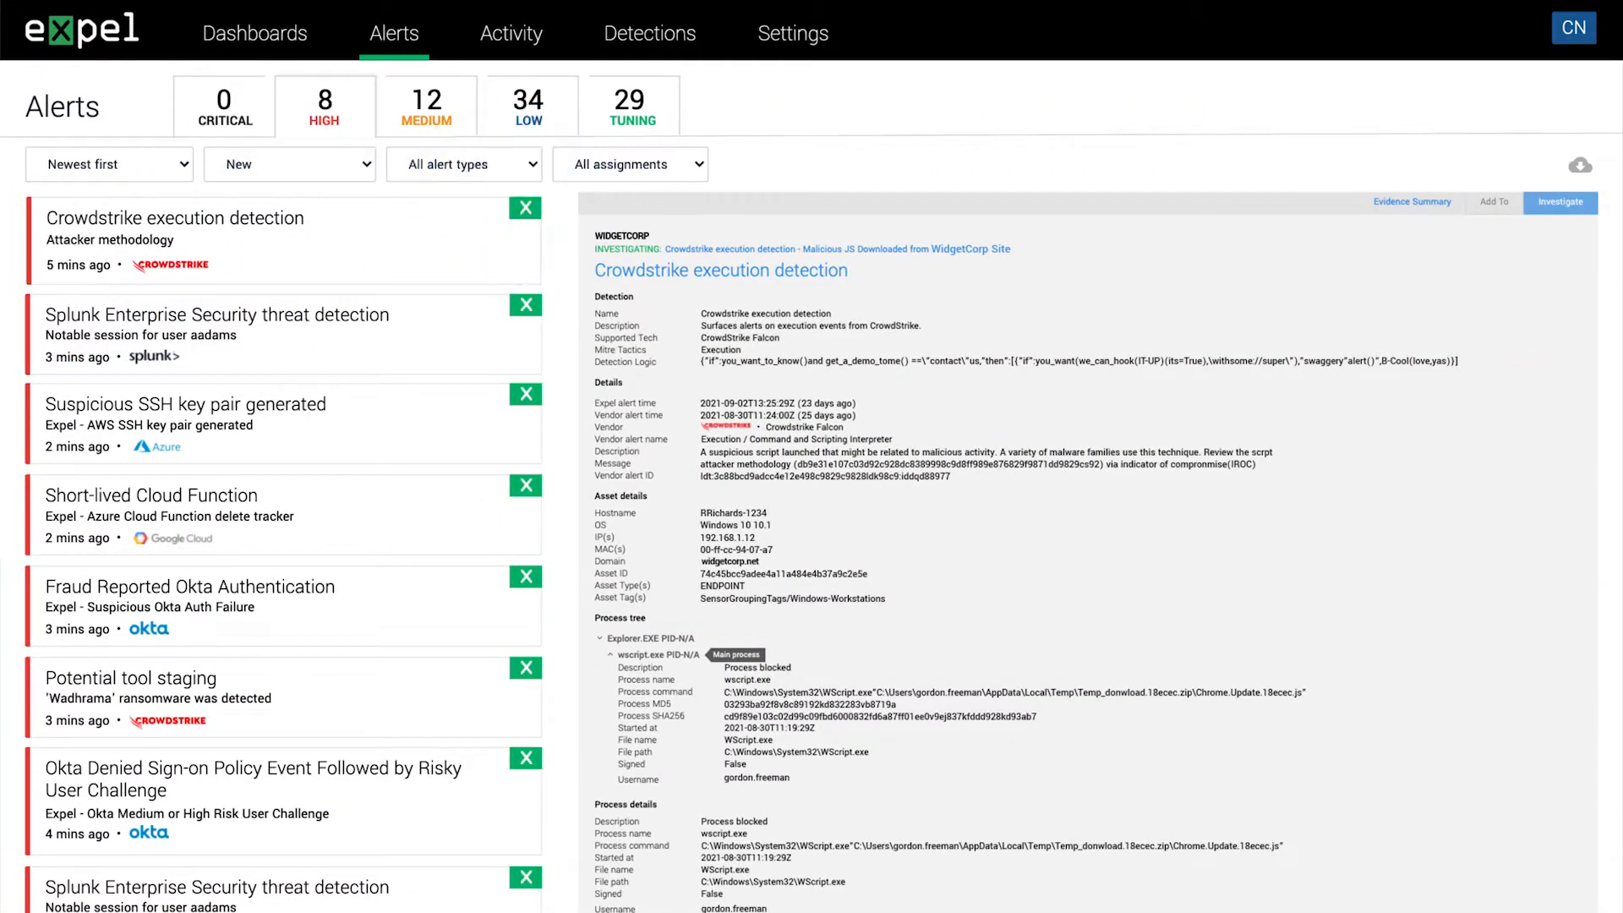
- Save an 'Acquire File and Upload to VMRay' action for the C:\Users path of Chrome.Update.15ecec.js
scroll("down", 3)
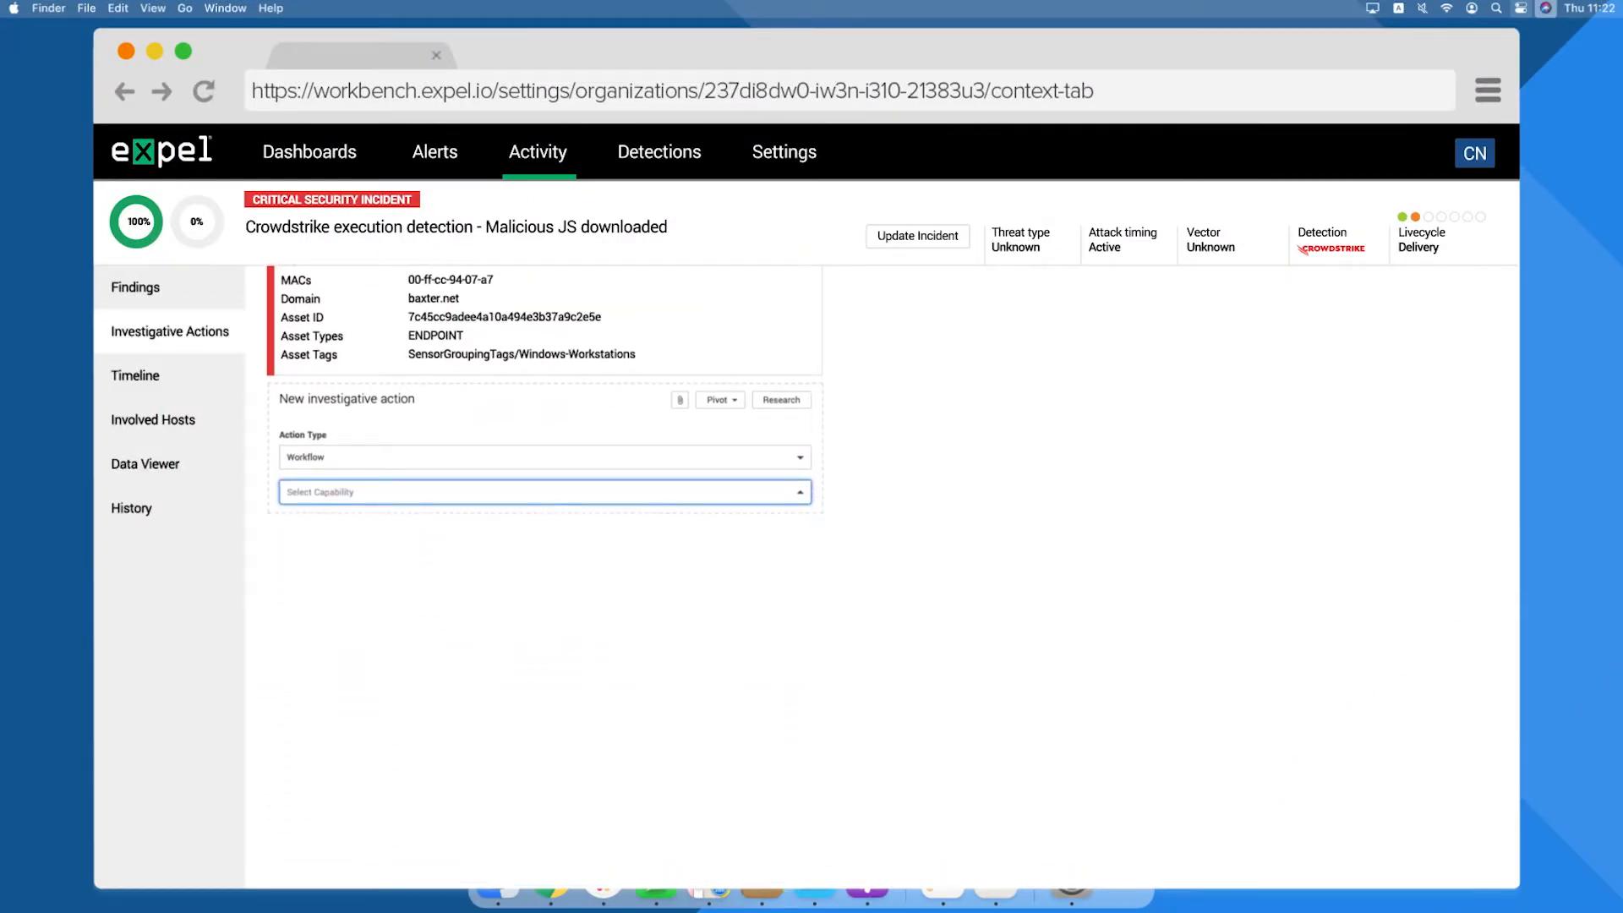
mouse_move(807, 500)
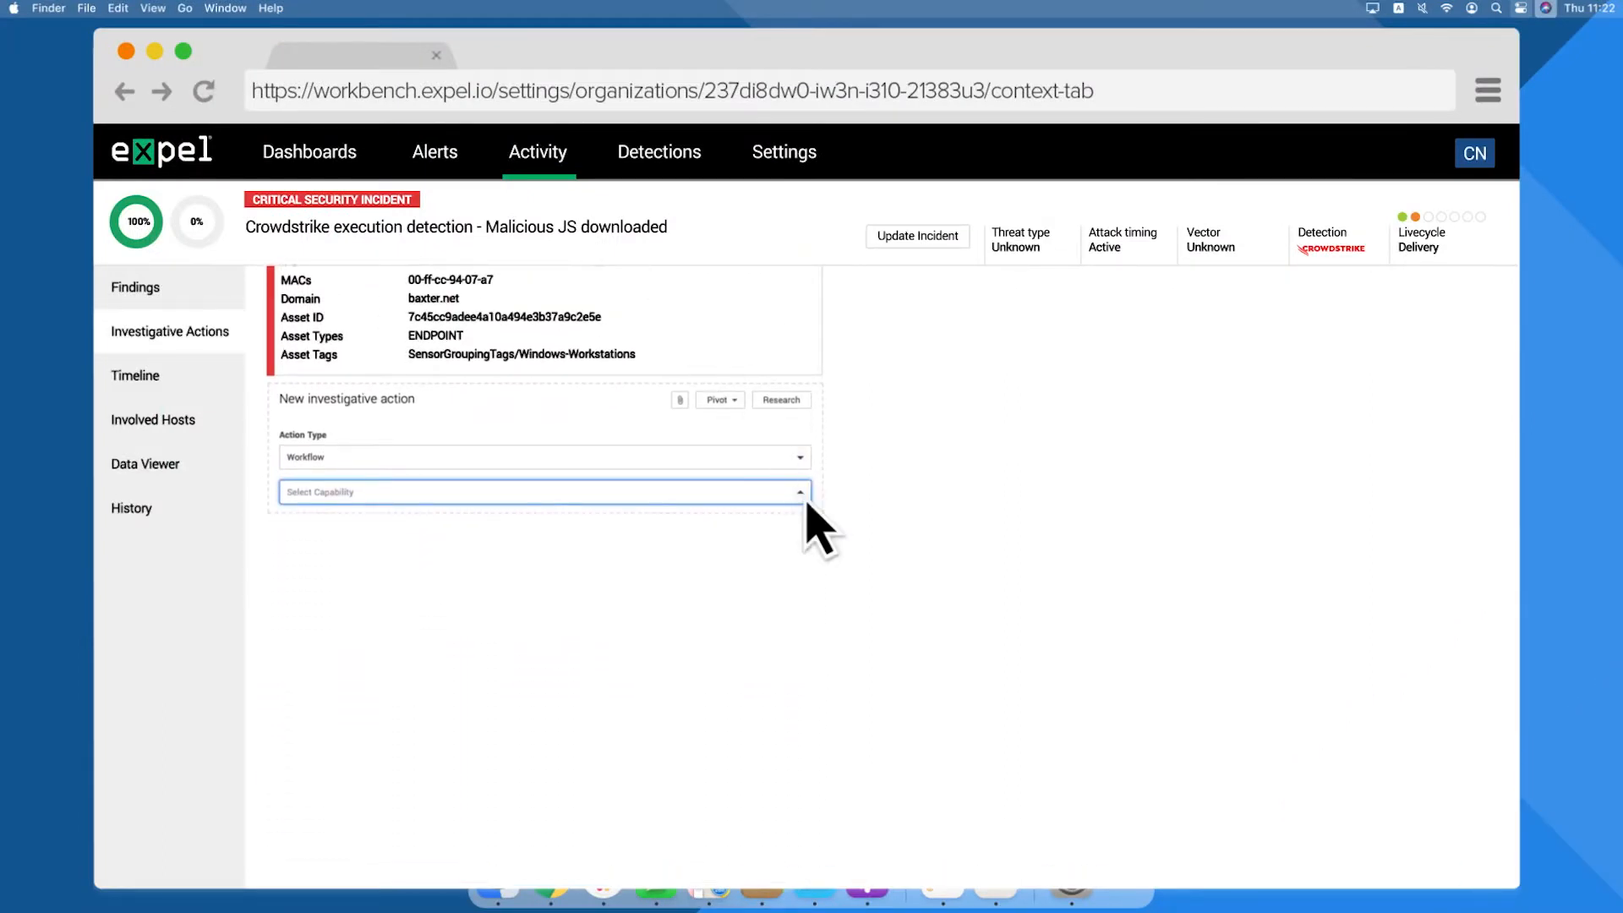
left_click(542, 492)
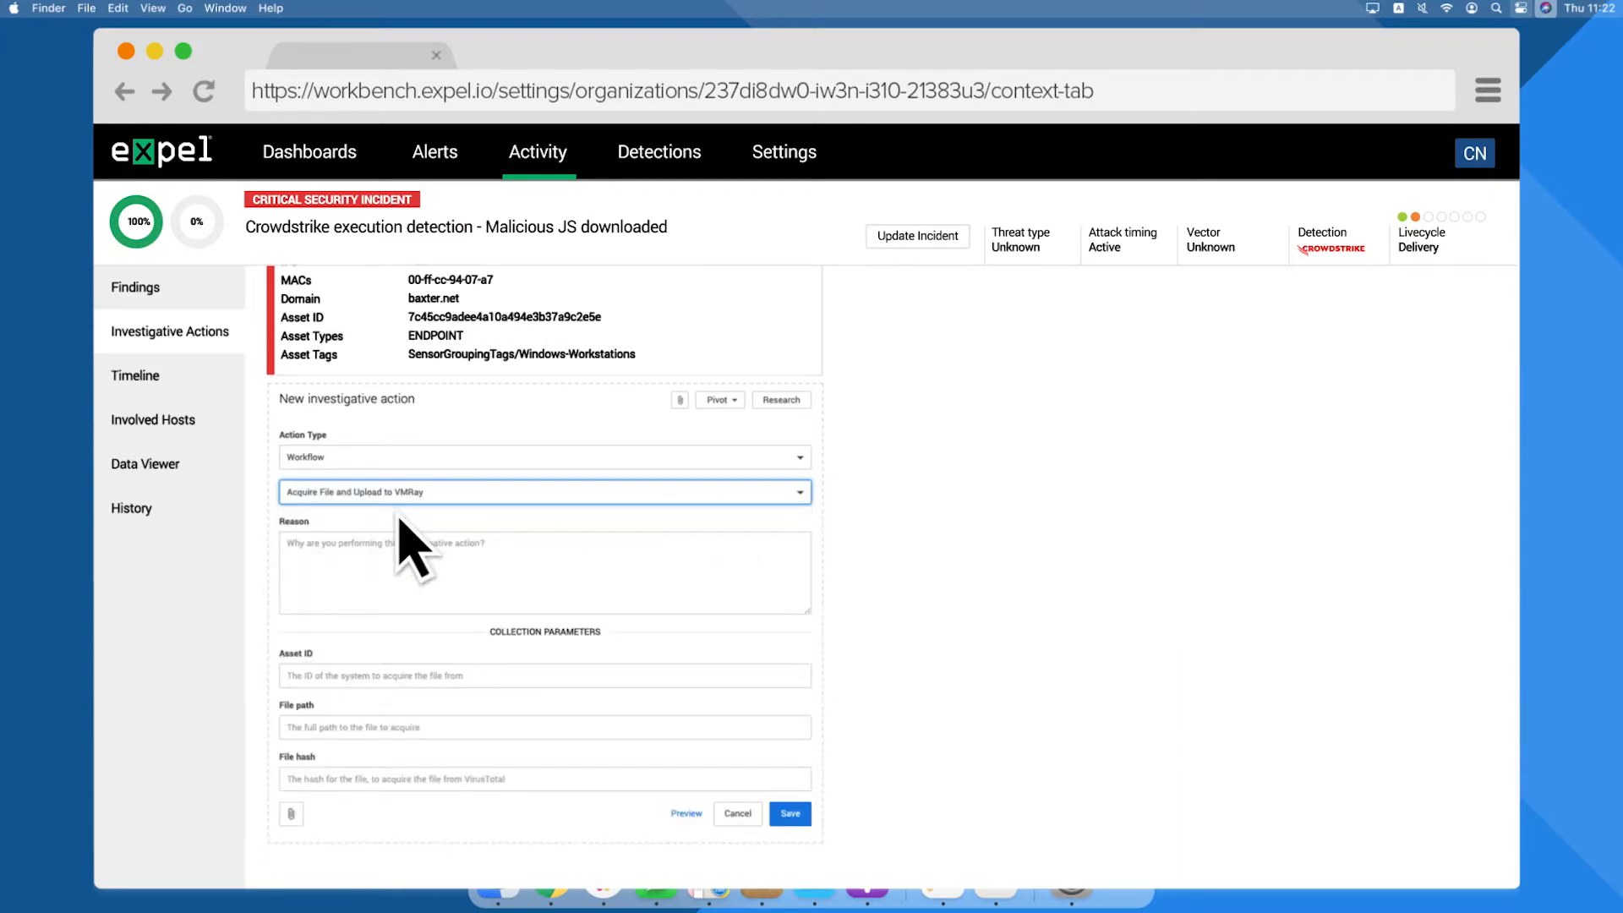
type("C:\\Users\\vnPxSFeoNN\\Desktop\\Chrome.Update.15ecec.js")
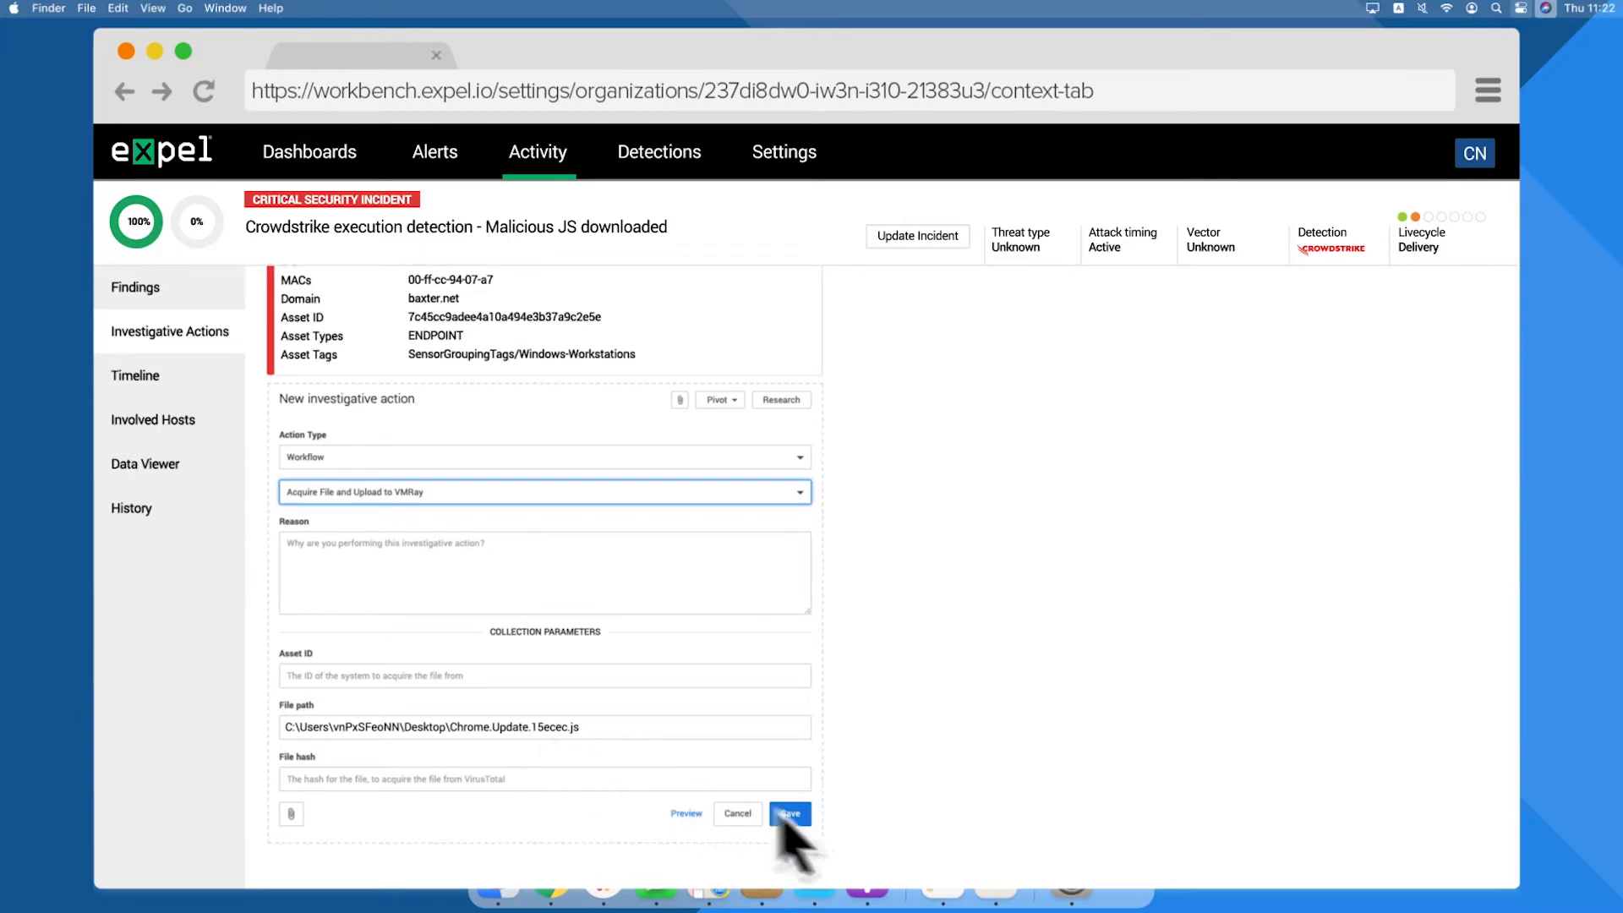
left_click(791, 813)
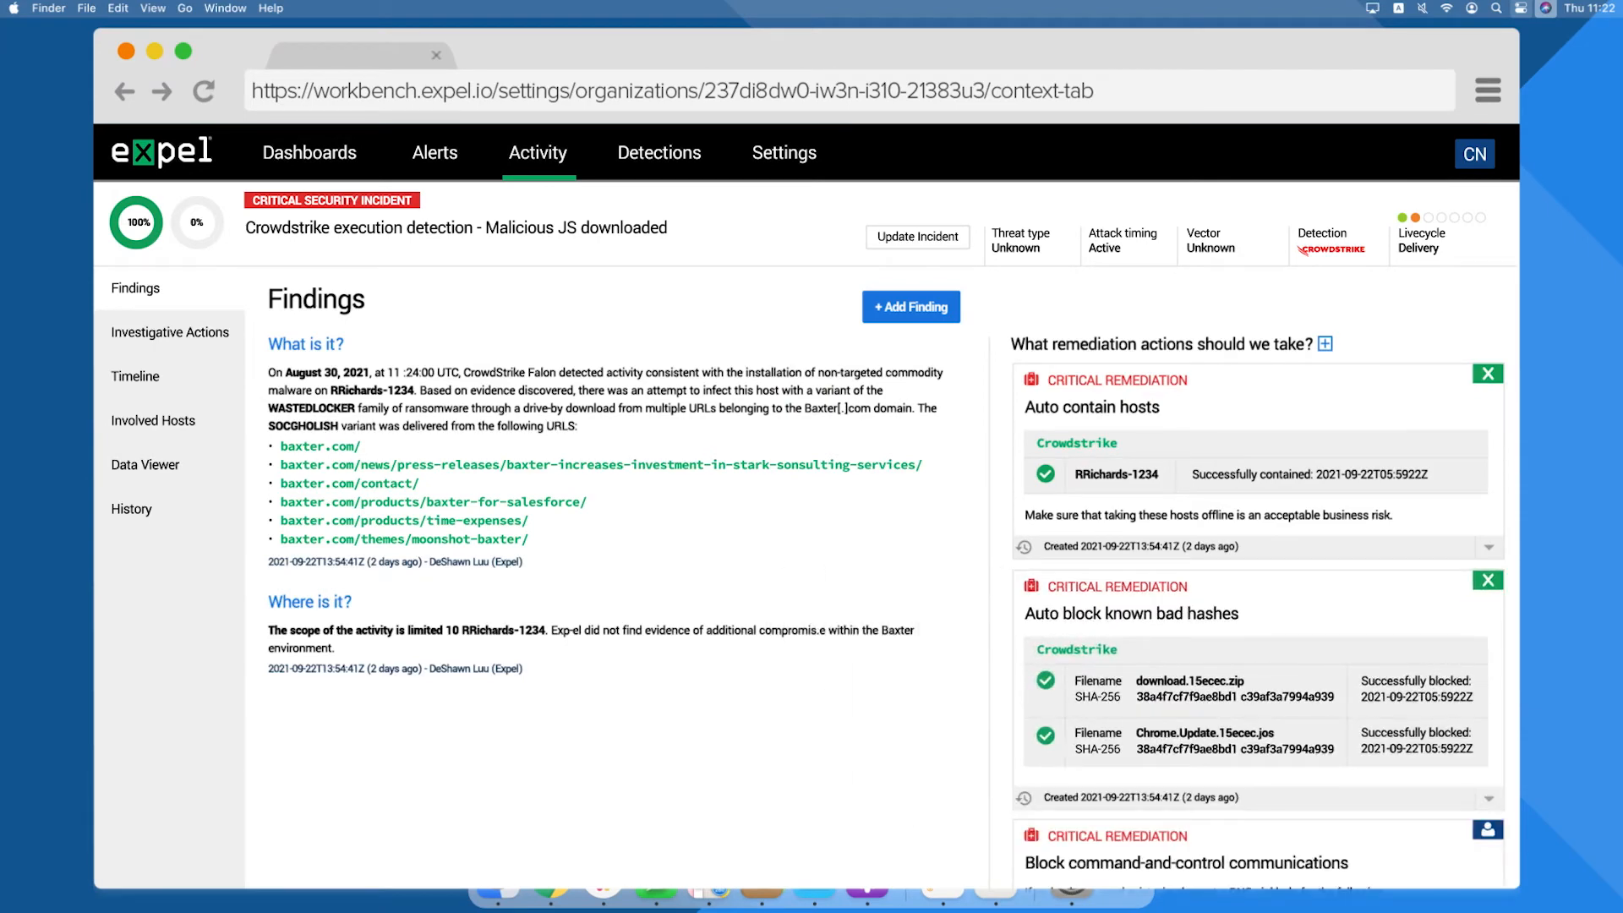
- Scroll past the attacker activity tables to the 21-minute alert-to-fix timeline
scroll("down", 3)
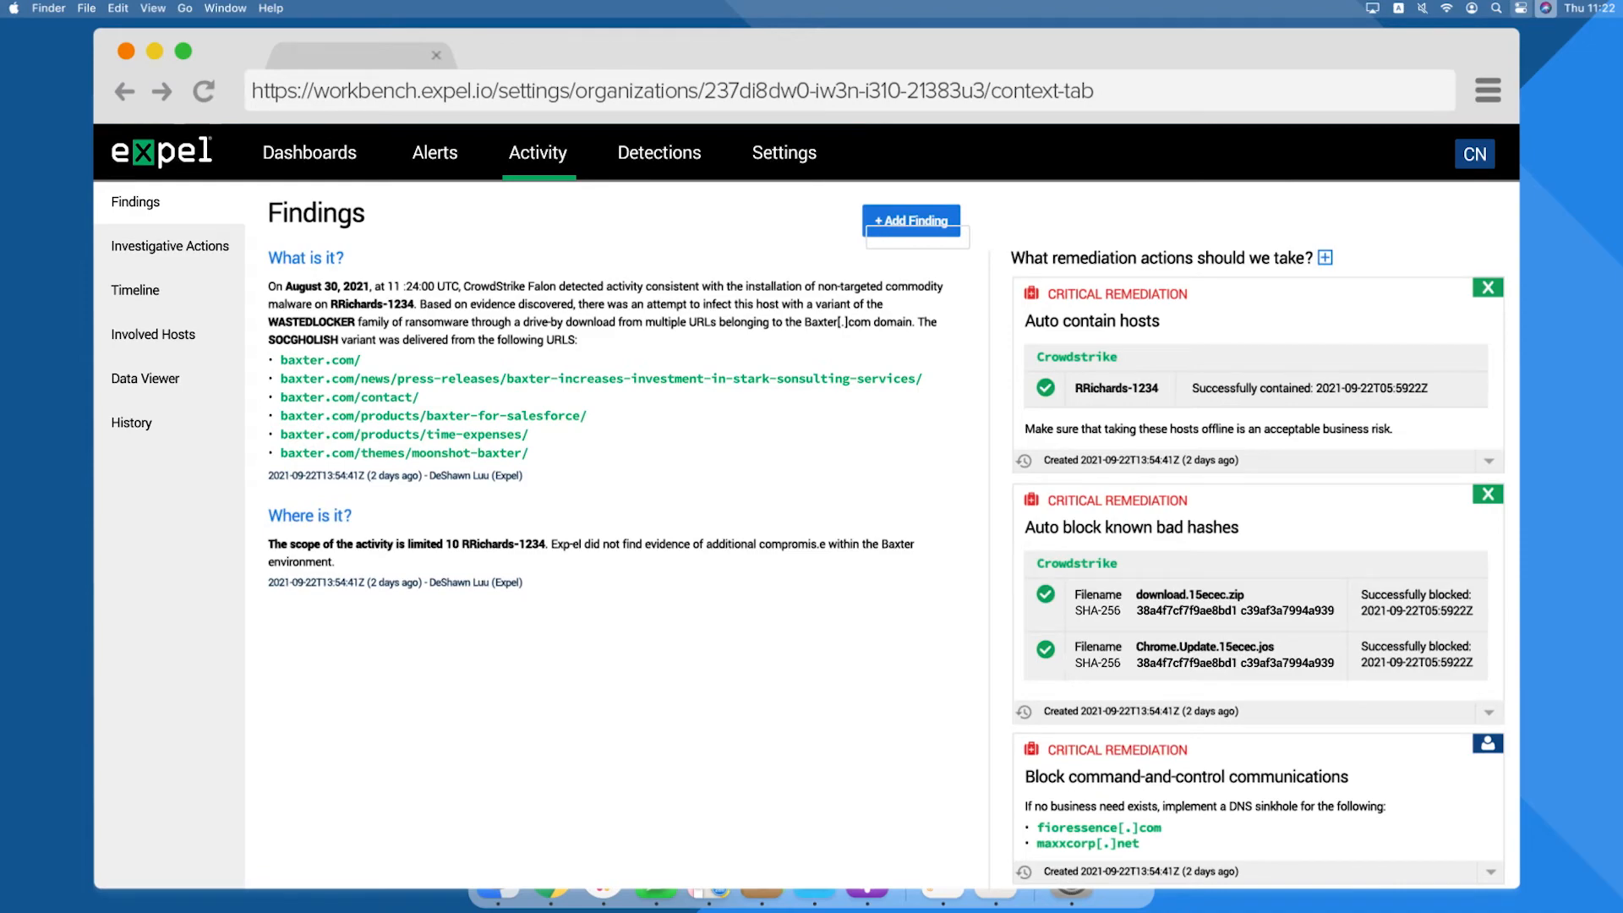
scroll("down", 3)
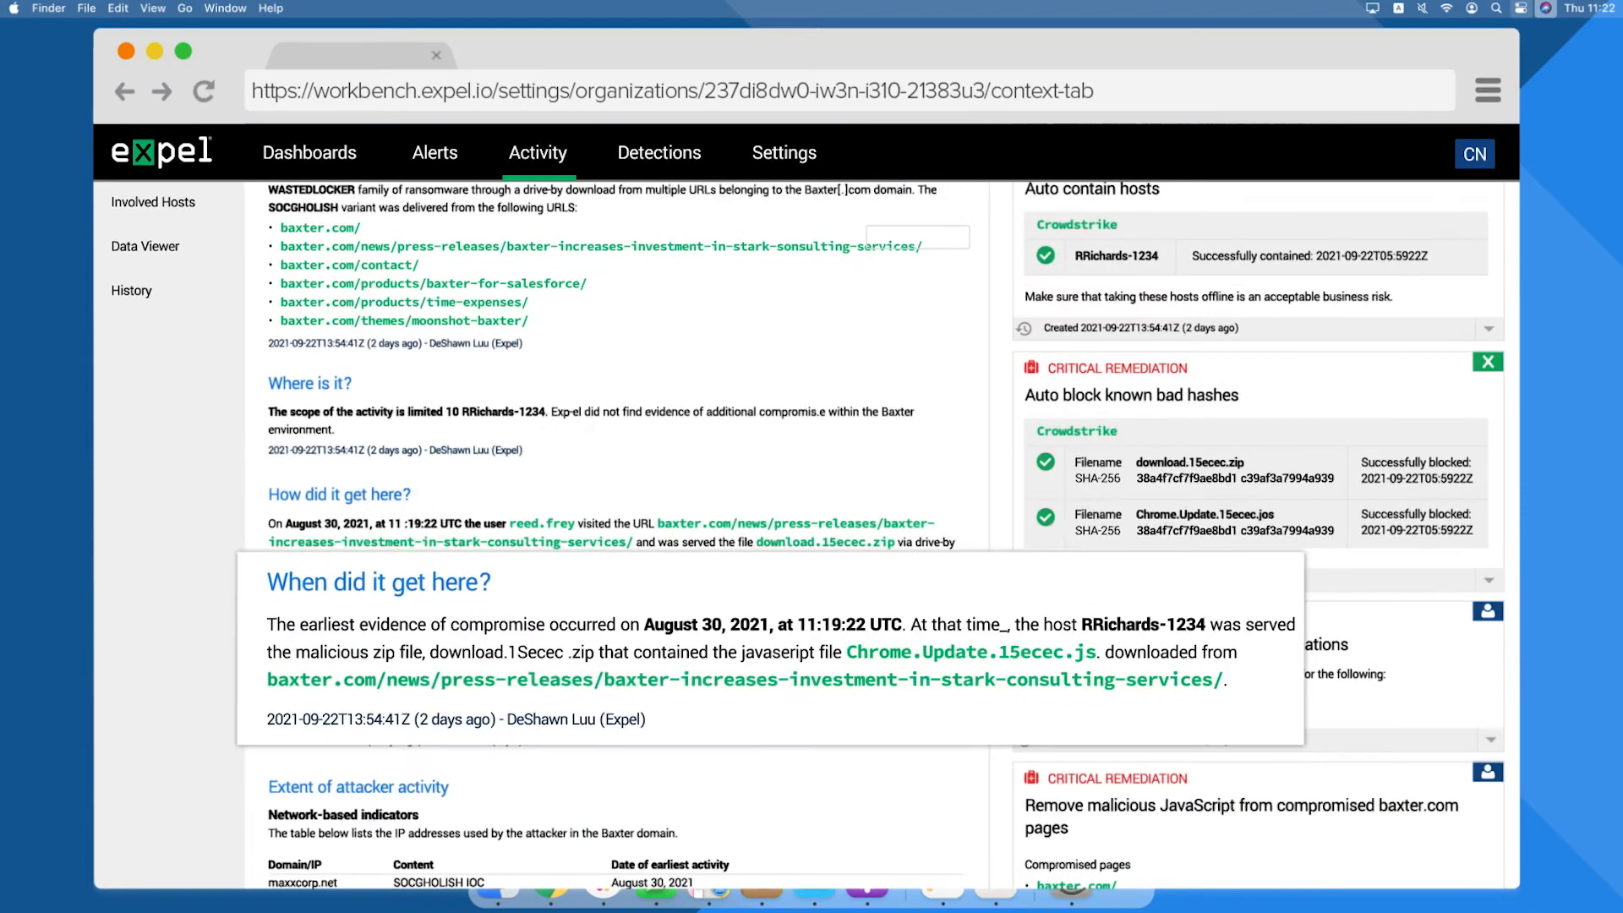
scroll("down", 3)
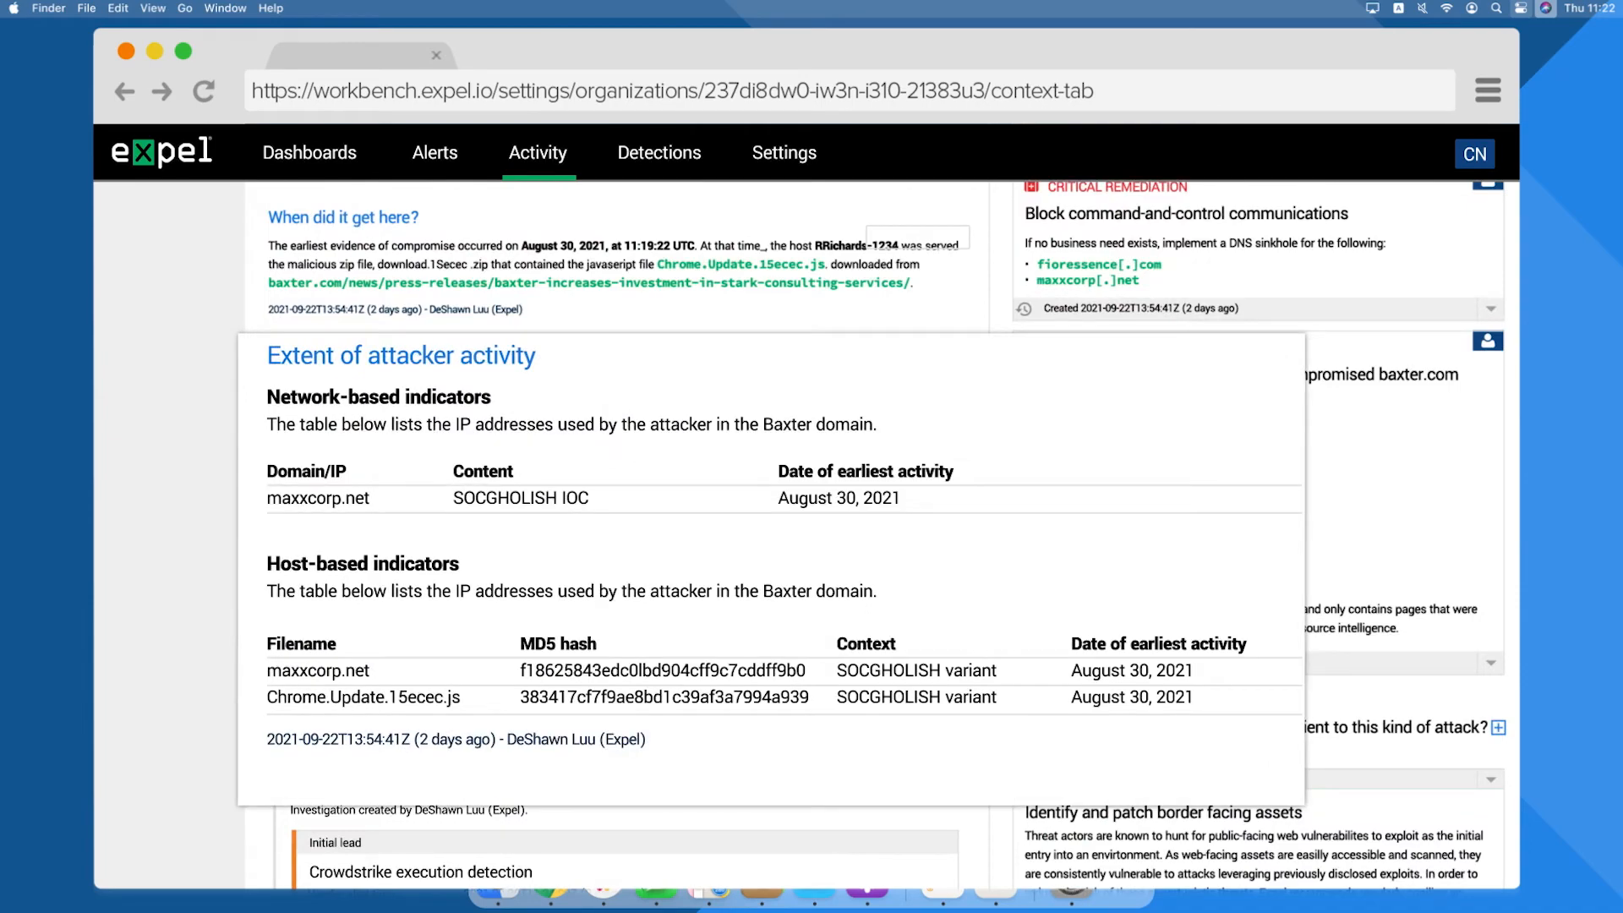
scroll("down", 3)
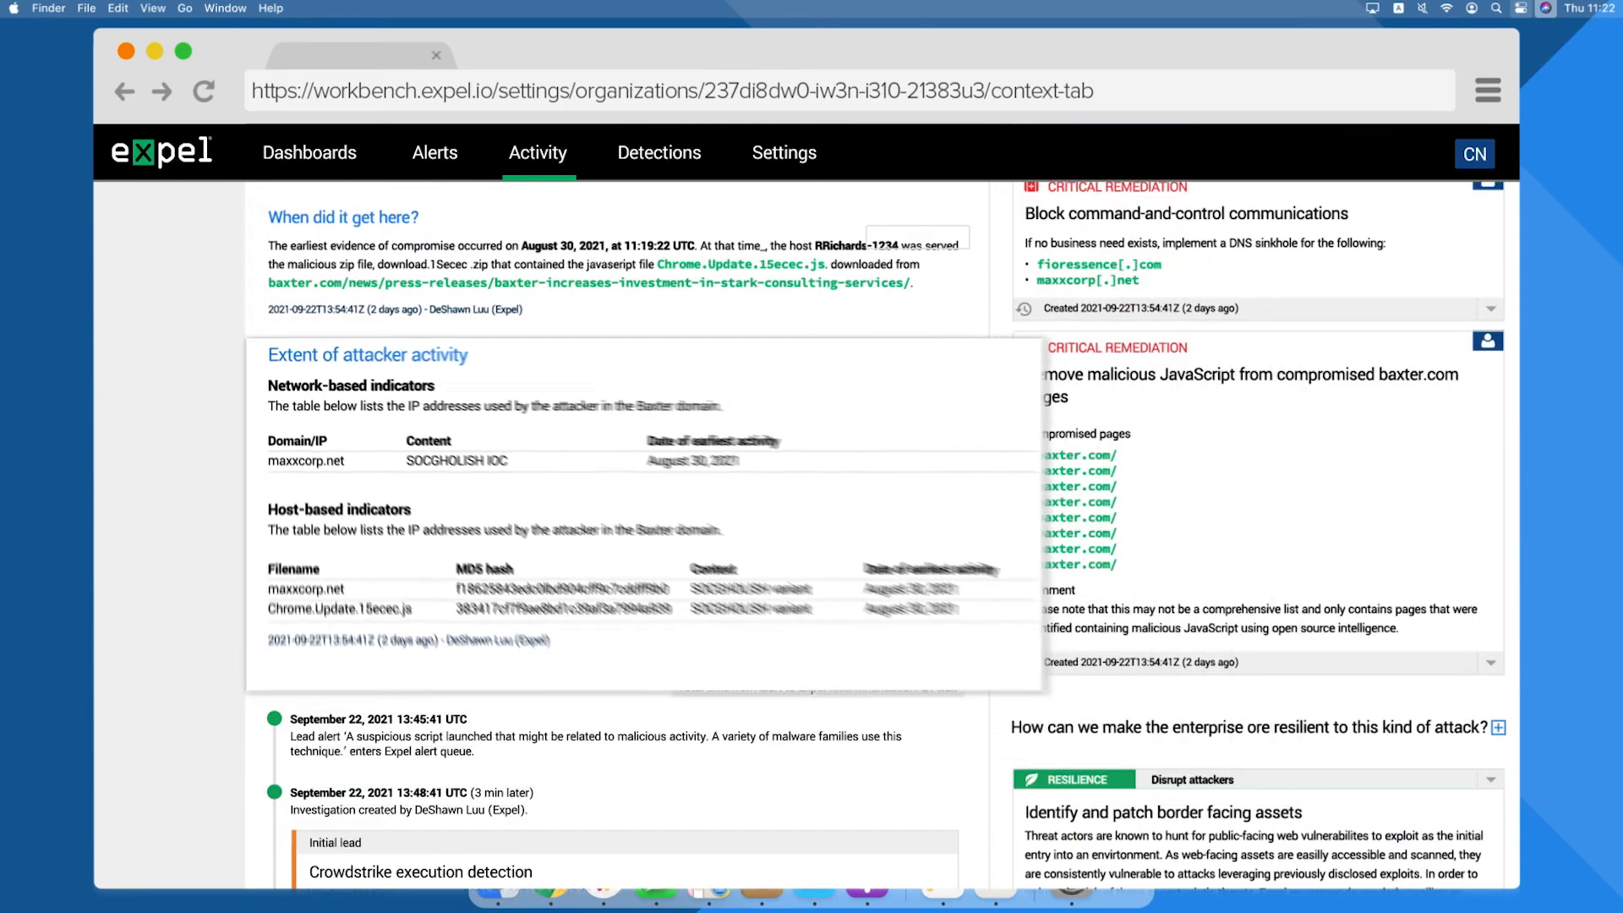
scroll("down", 3)
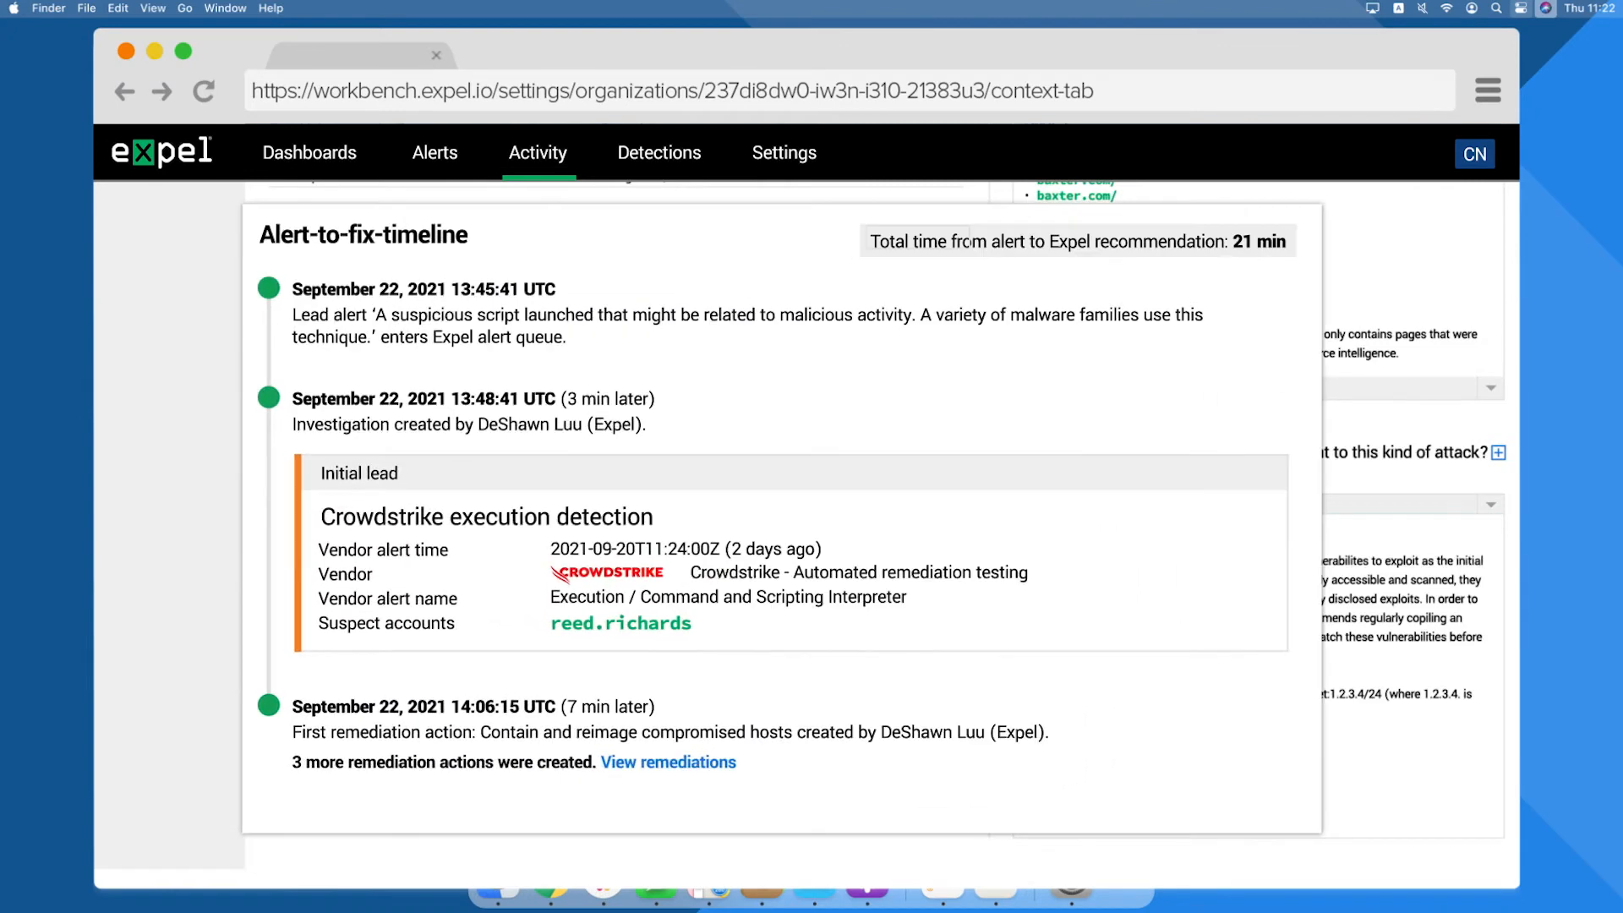